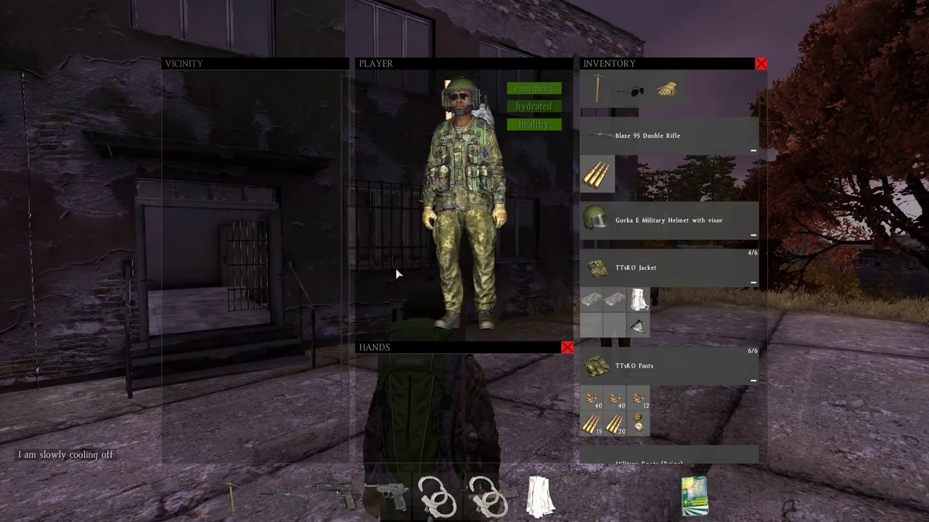
Close the inventory to return to the third-person view outside the building.
{"action": "left_click", "coordinate": [762, 64]}
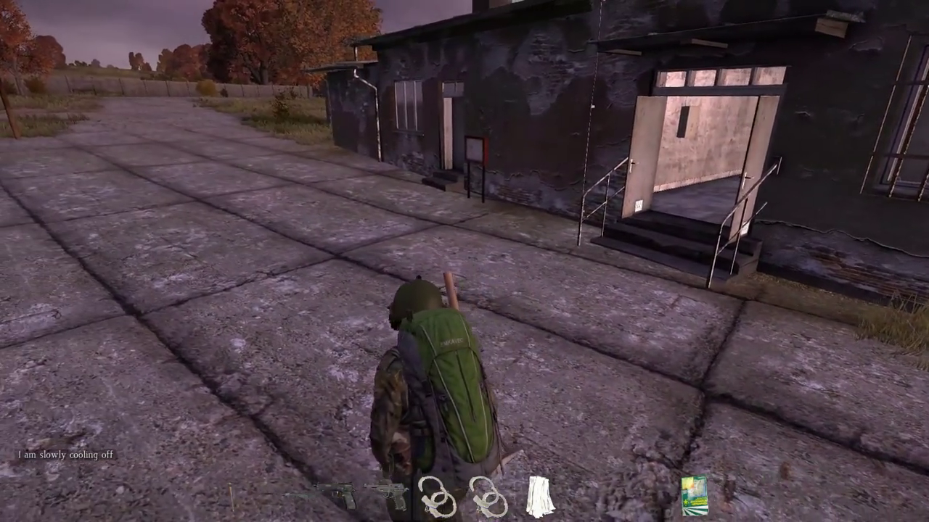
Bring up the character inventory to reach the Gorka E Military Helmet.
{"action": "key", "text": "tab"}
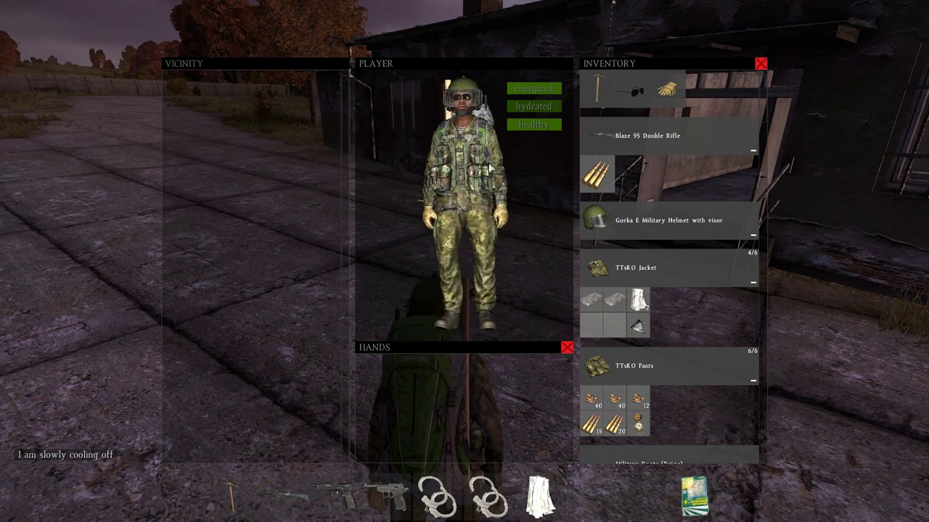
{"action": "mouse_move", "coordinate": [645, 229]}
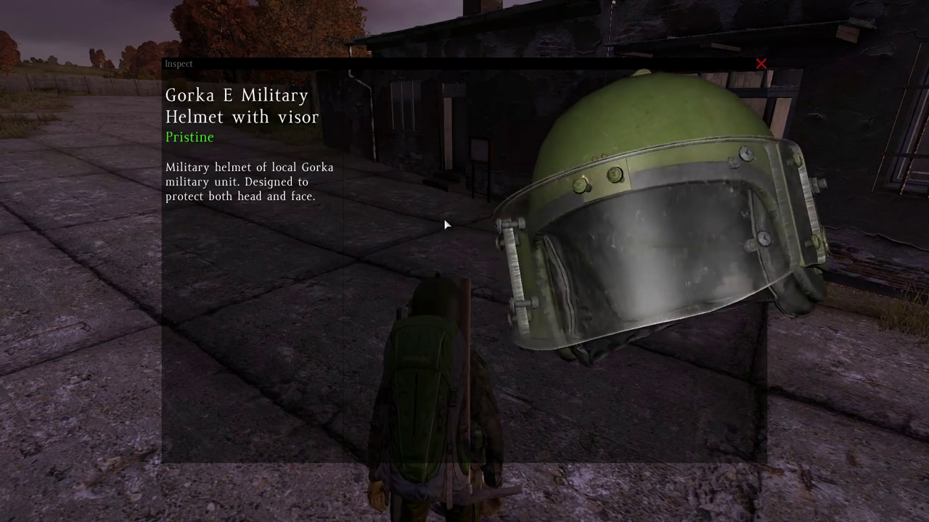
Rotate the inspected Gorka E helmet to view its back, then leave the inspection.
{"action": "left_click_drag", "start_coordinate": [446, 224], "coordinate": [564, 242]}
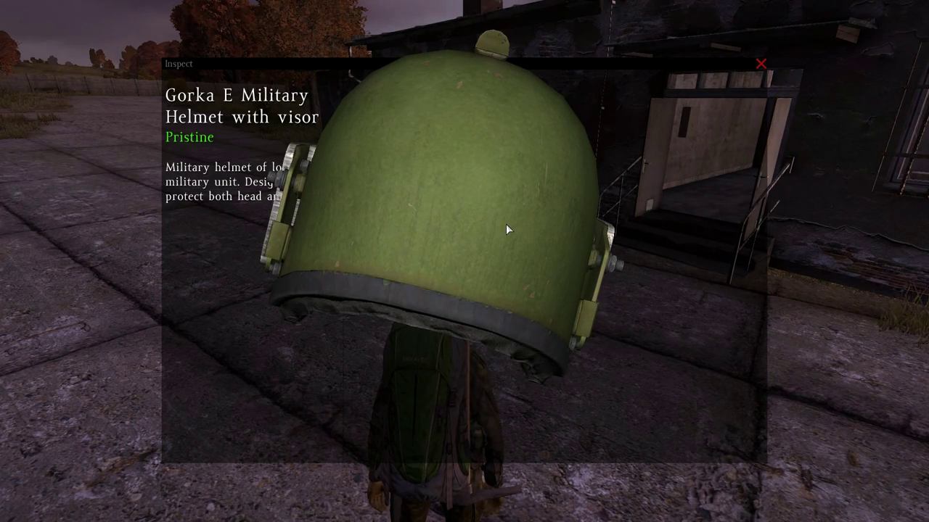
{"action": "left_click", "coordinate": [761, 64]}
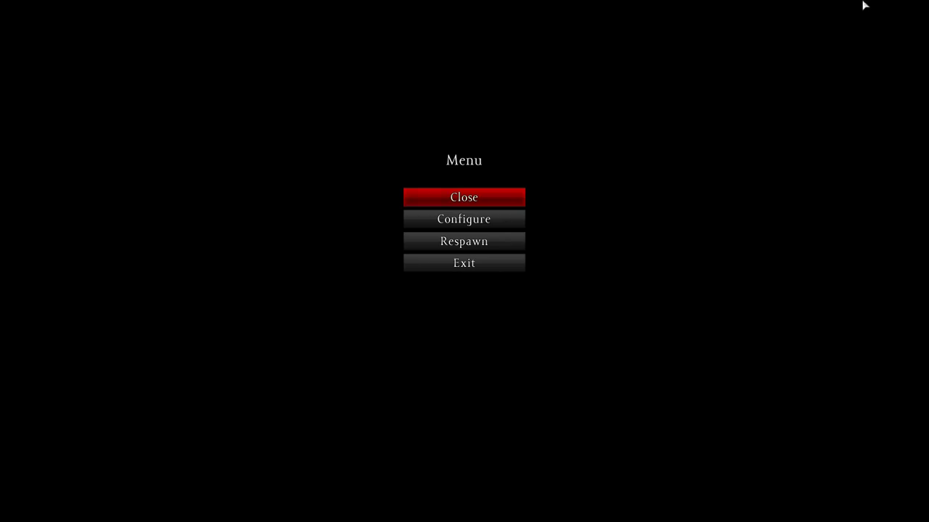
Respawn the character, confirming YES to give up the current survivor.
{"action": "left_click", "coordinate": [464, 241]}
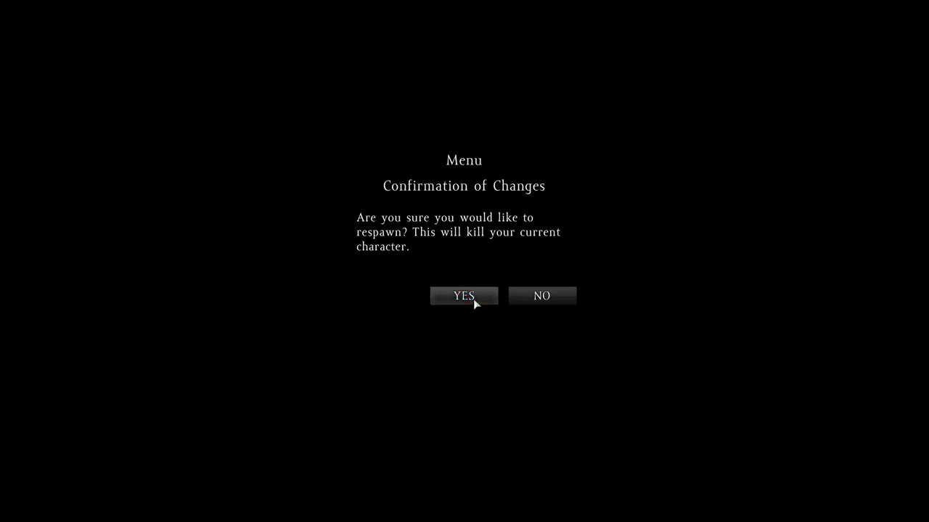
{"action": "left_click", "coordinate": [465, 296]}
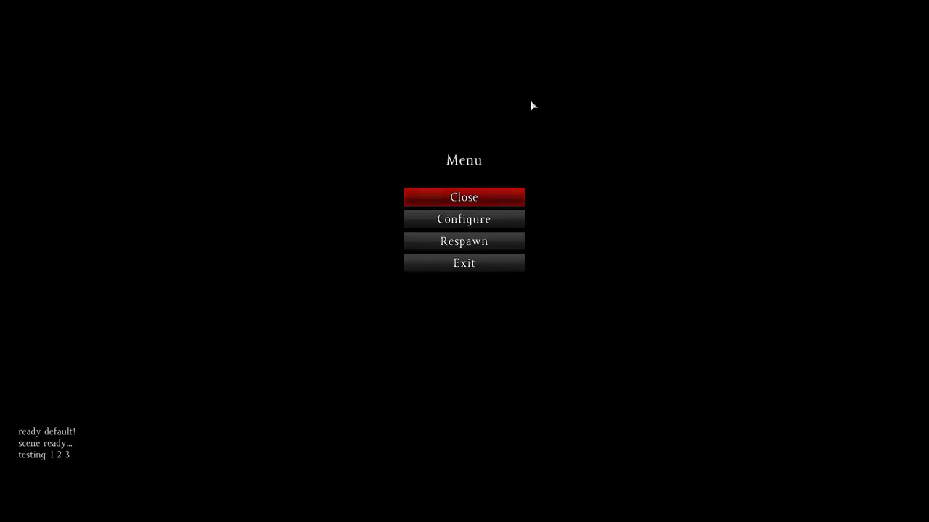
Request a respawn so the kill-current-character confirmation appears.
{"action": "left_click", "coordinate": [465, 240]}
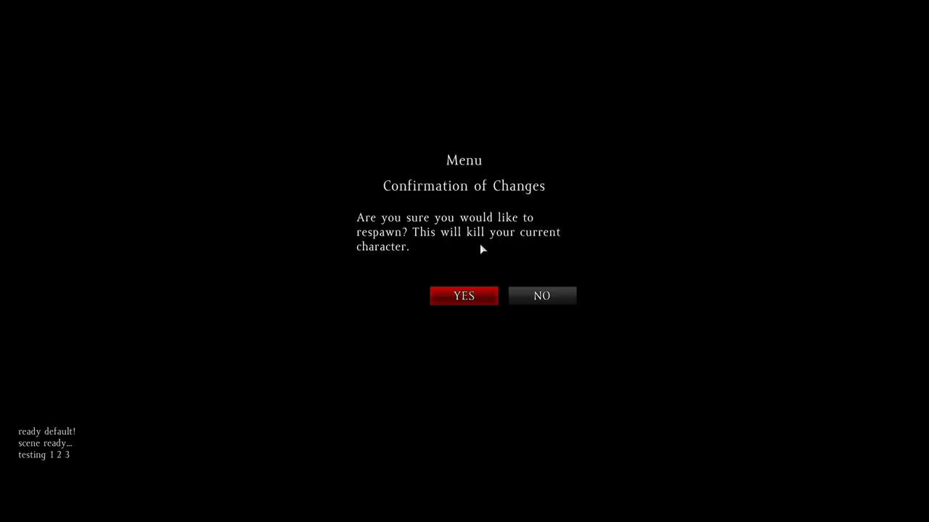